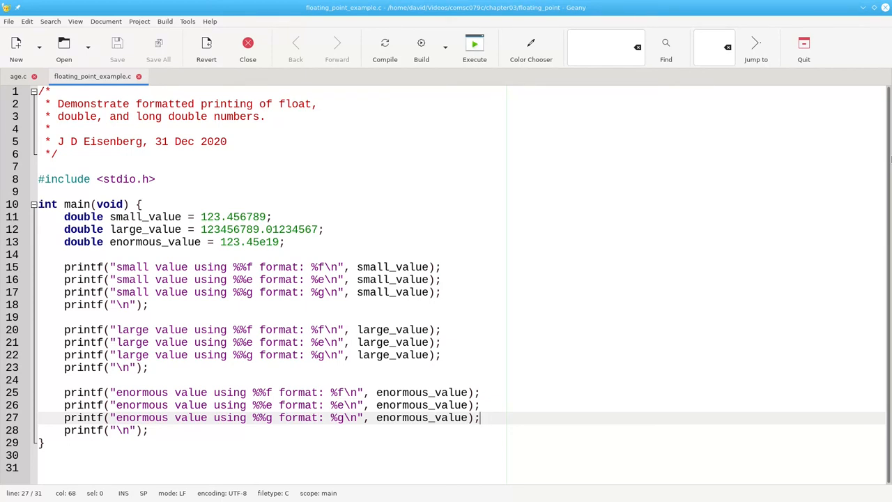
mouse_move(475, 43)
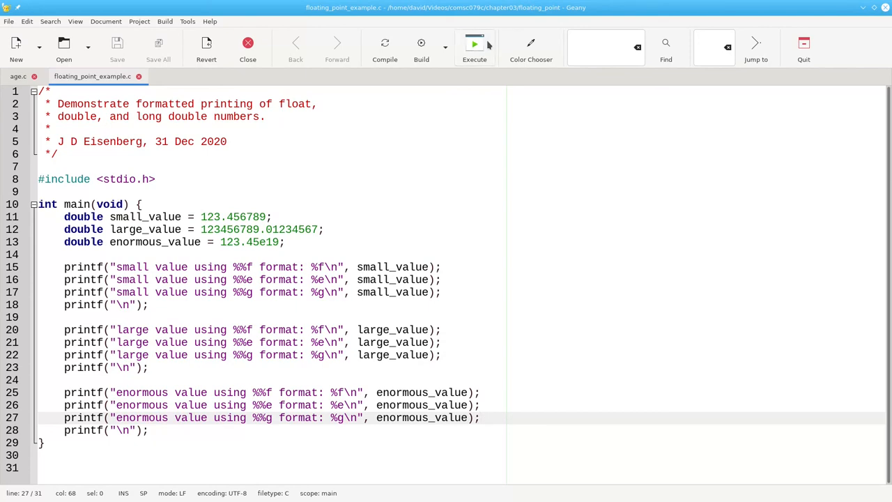